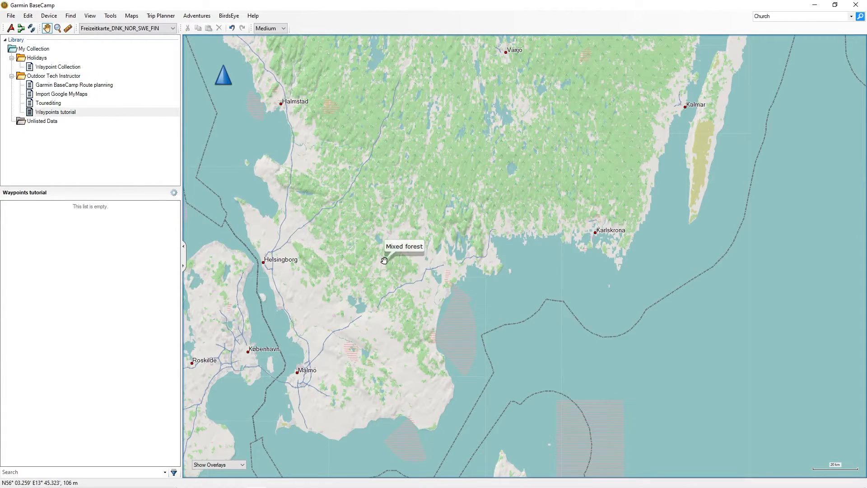
Preview adding a Mixed forest waypoint from the map and a museum waypoint from search results.
left_click(385, 260)
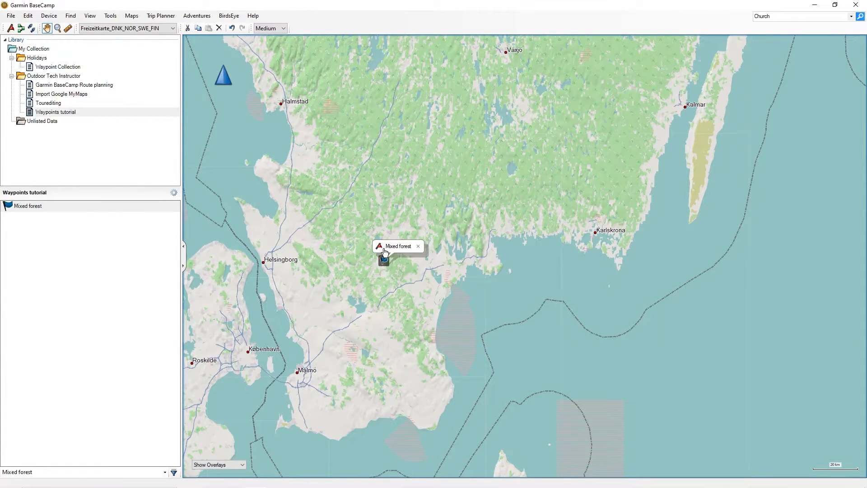
left_click(110, 15)
type("Flygvapenmuseum")
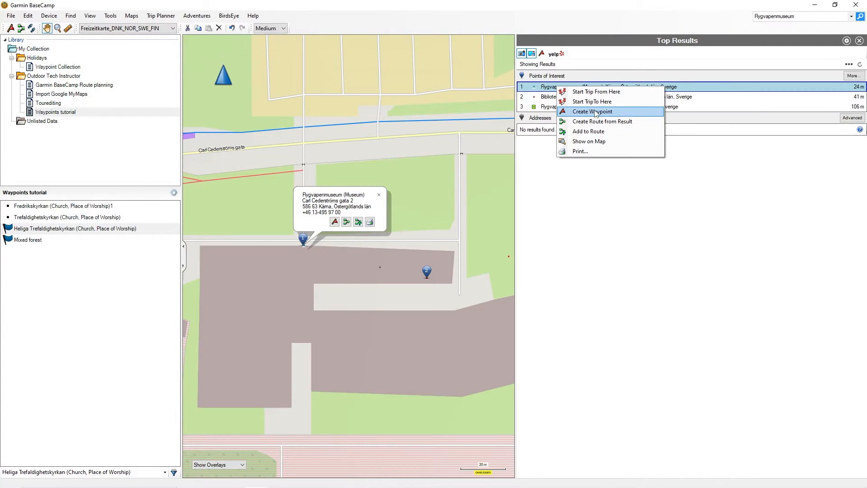
left_click(592, 111)
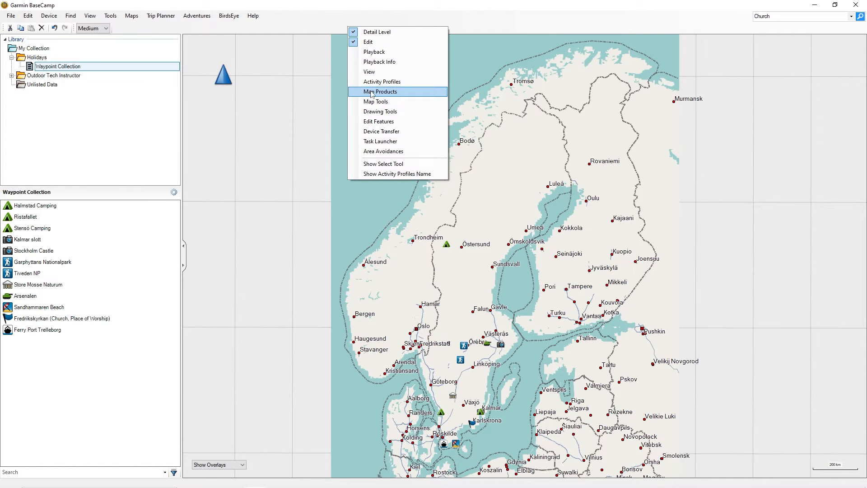
Re-enable the Map Products and Map Tools toolbars, then show the Outdoor Tech Instructor folder contents.
left_click(378, 91)
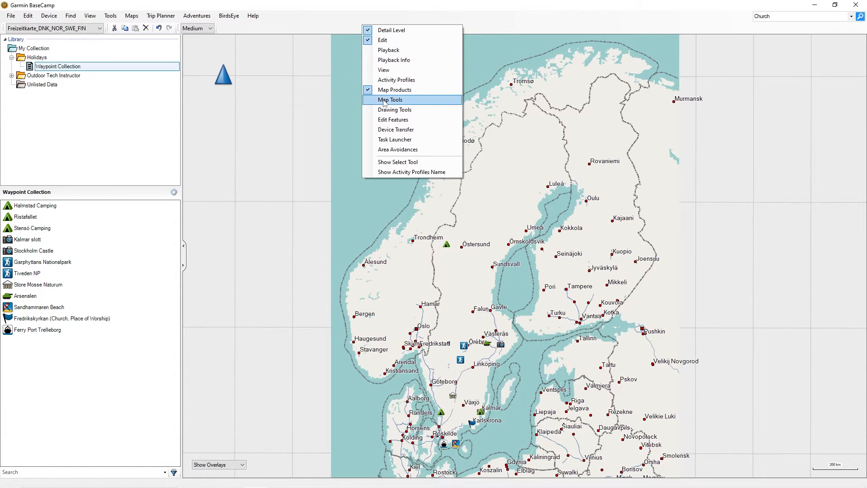
left_click(391, 100)
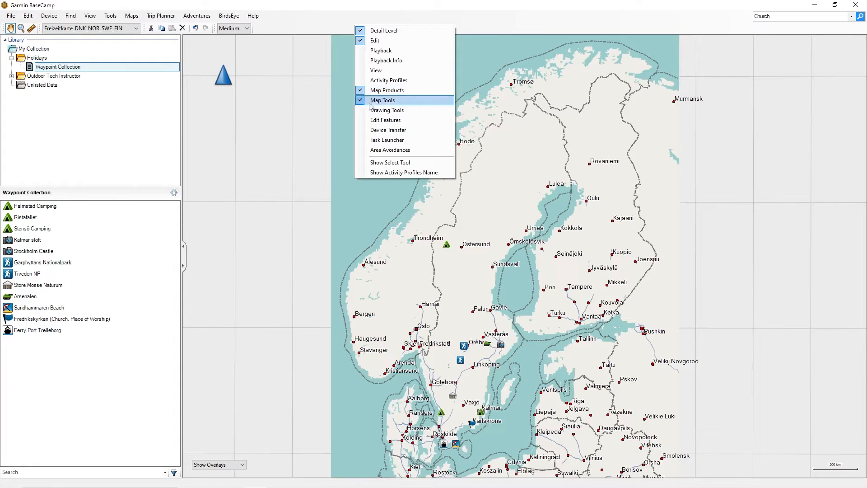
left_click(382, 100)
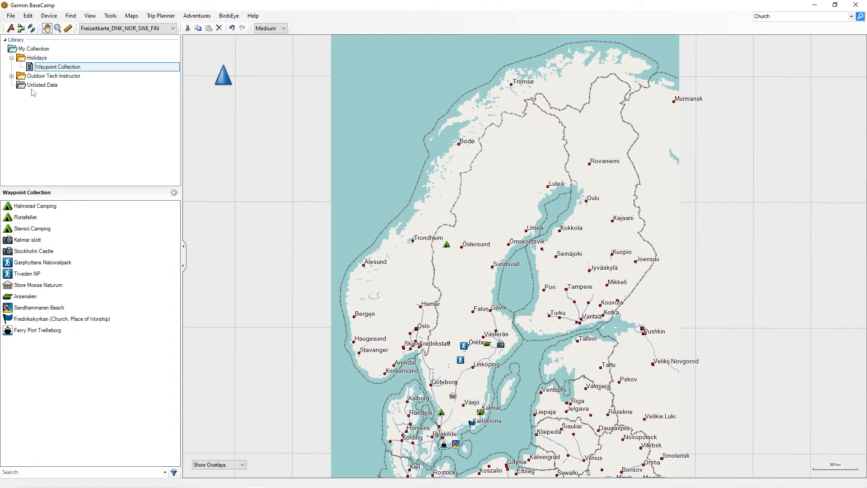
left_click(53, 76)
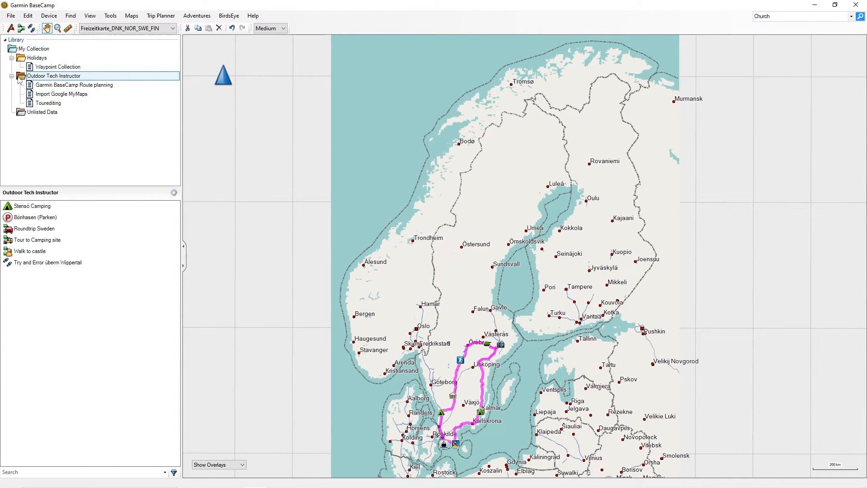
Create a new list under Outdoor Tech Instructor and name it Waypoints tutorial.
right_click(54, 76)
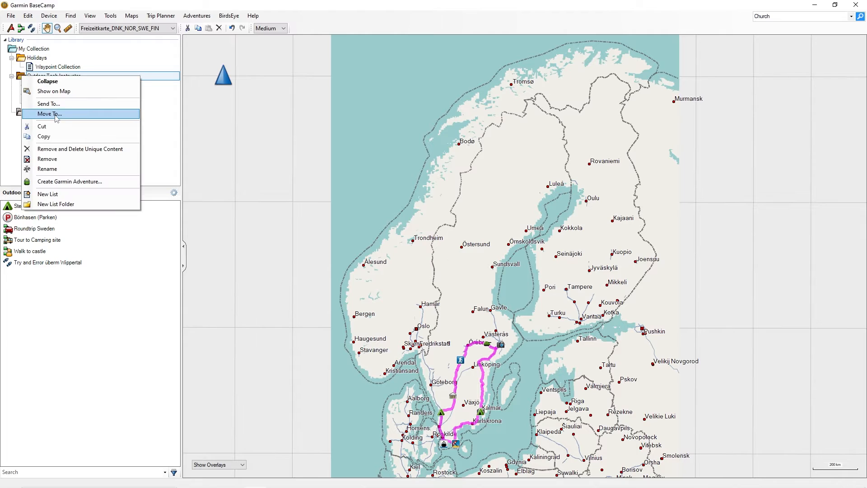
left_click(47, 195)
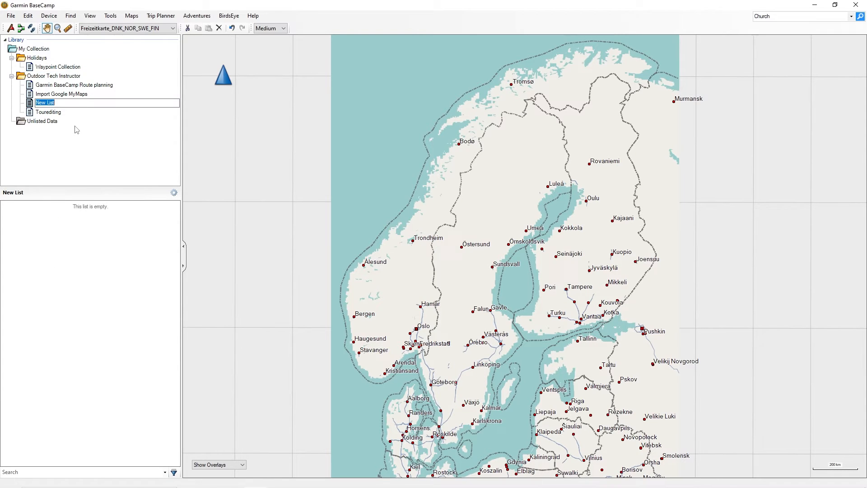
type("Waypoints tutorial")
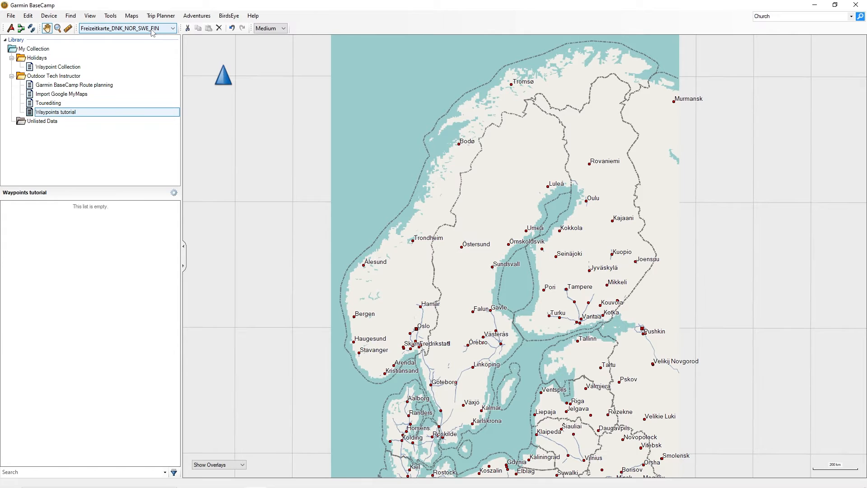
mouse_move(363, 154)
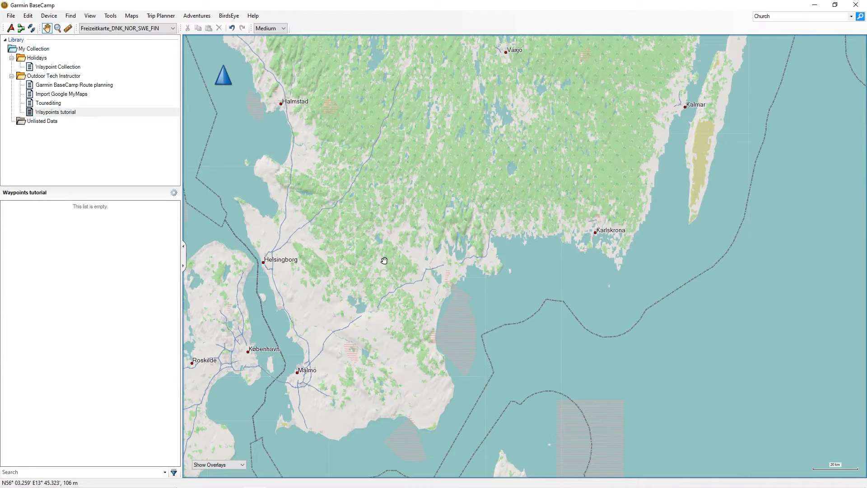
mouse_move(385, 260)
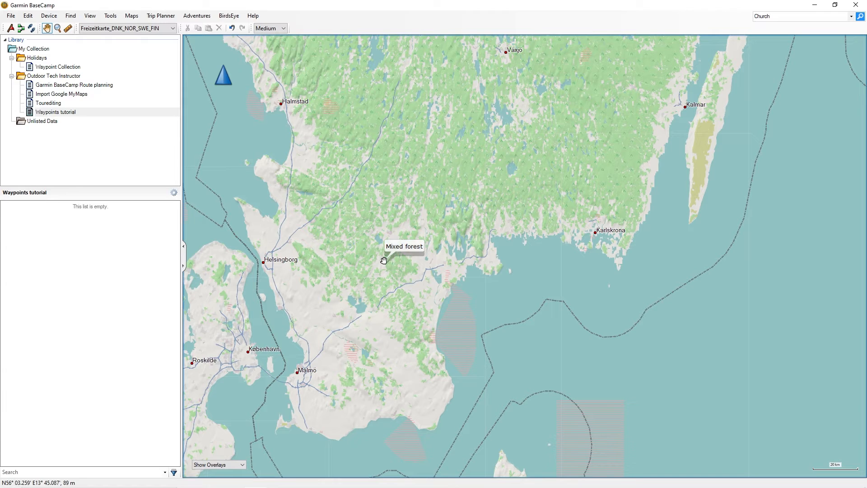
Create a Mixed forest waypoint via the map's right-click menu and a Fredrikskyrkan church waypoint in Karlskrona.
right_click(384, 260)
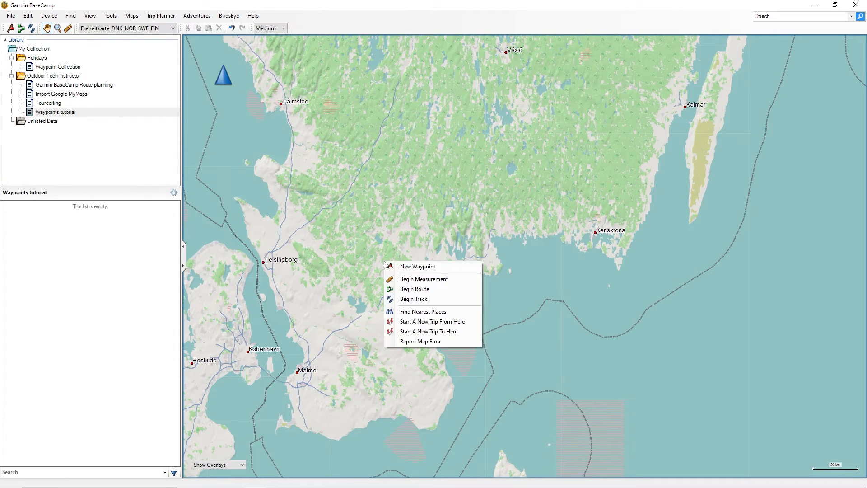
left_click(418, 266)
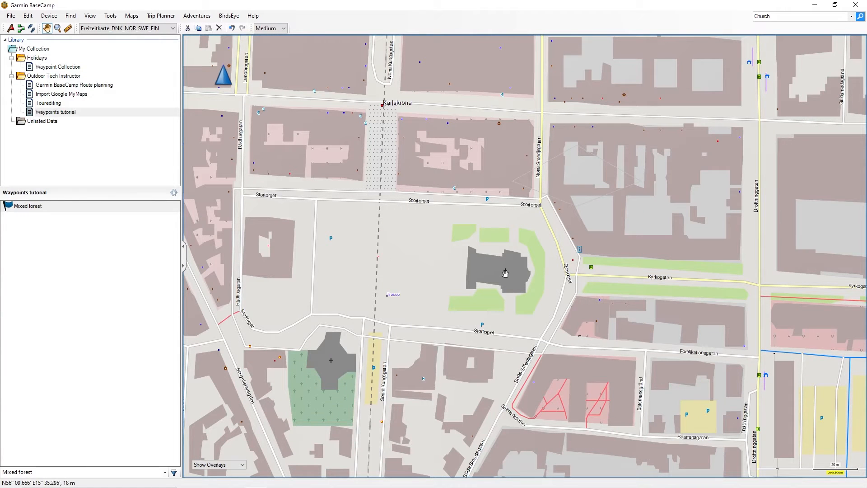
left_click(505, 273)
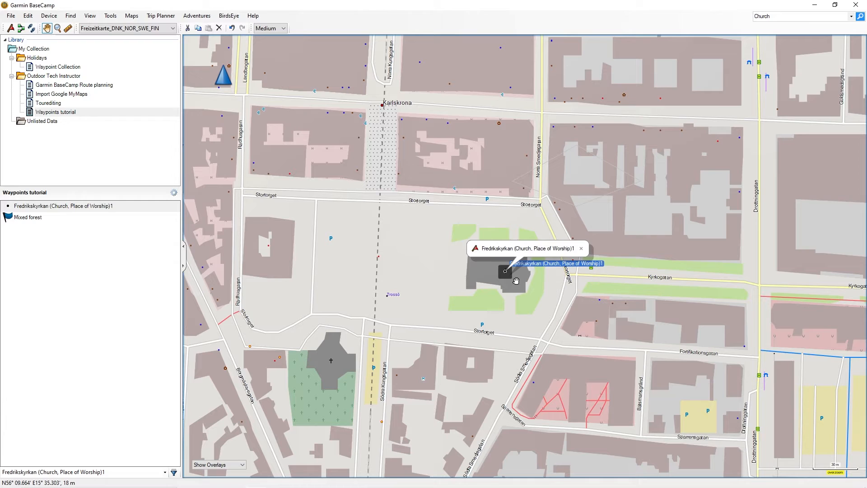
mouse_move(563, 253)
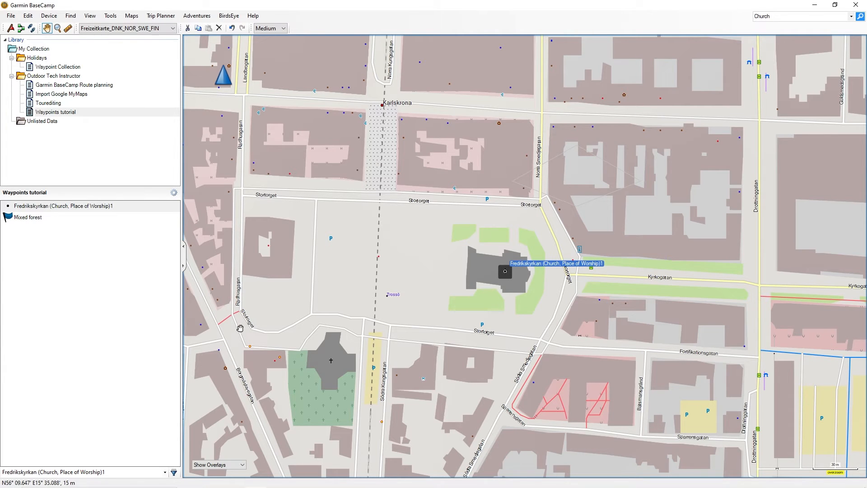
mouse_move(241, 327)
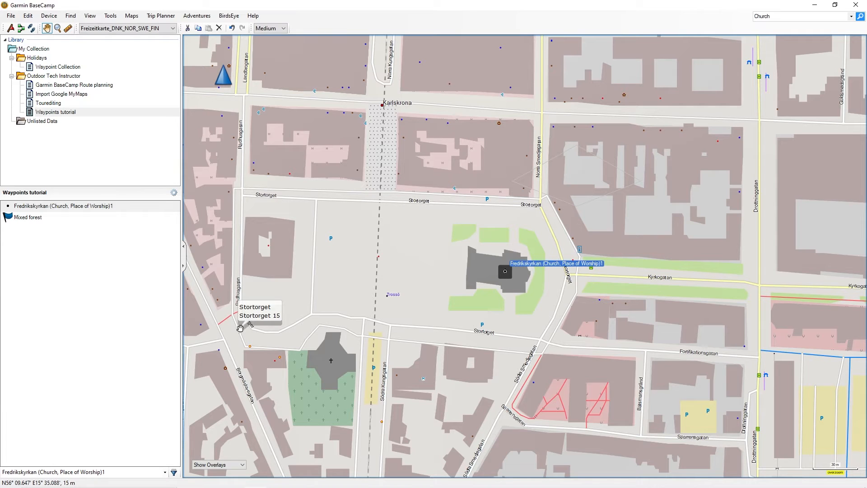
mouse_move(13, 103)
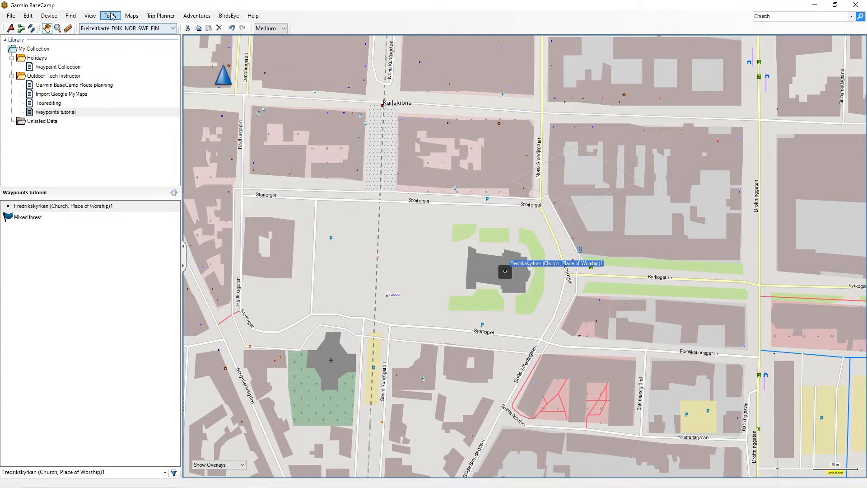
Place a waypoint on Trefaldighetskyrkan church with the Waypoint tool.
left_click(109, 15)
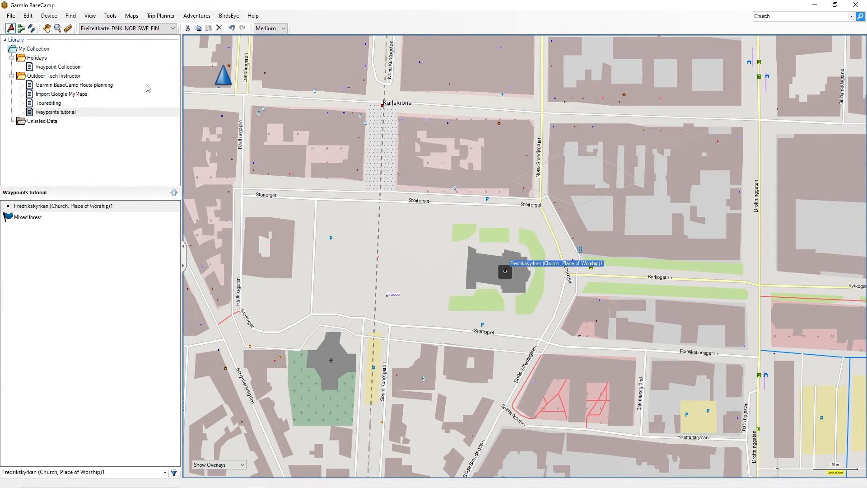
mouse_move(330, 356)
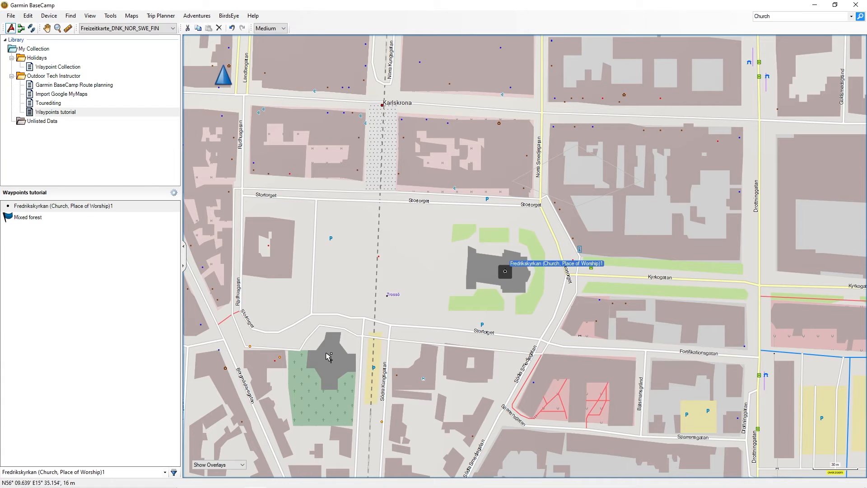
left_click(330, 359)
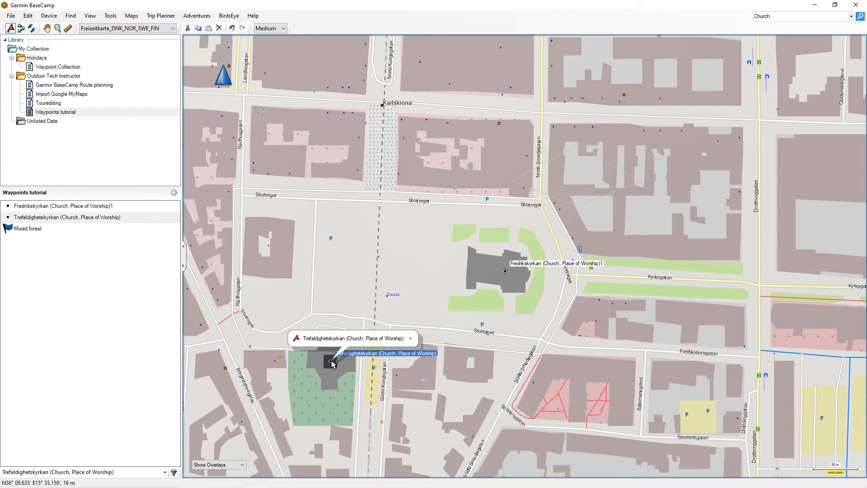
mouse_move(379, 371)
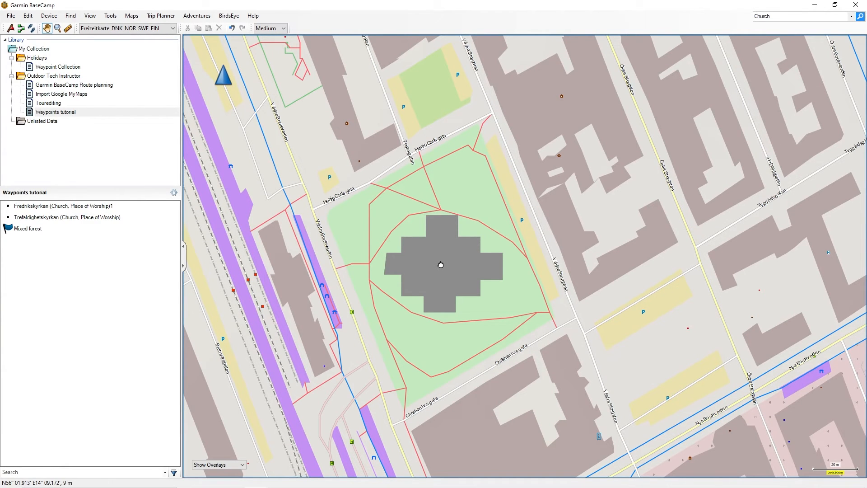
Show the place details of Heliga Trefaldighetskyrkan church to create a waypoint from its POI link.
left_click(441, 265)
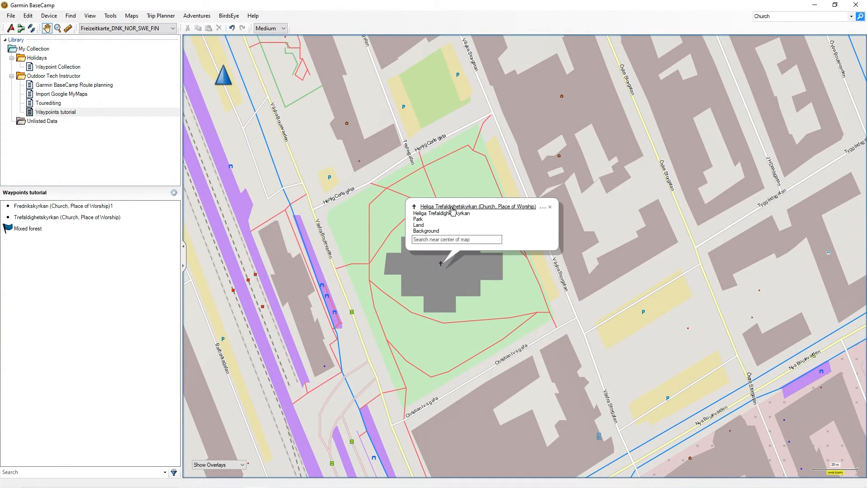
mouse_move(455, 211)
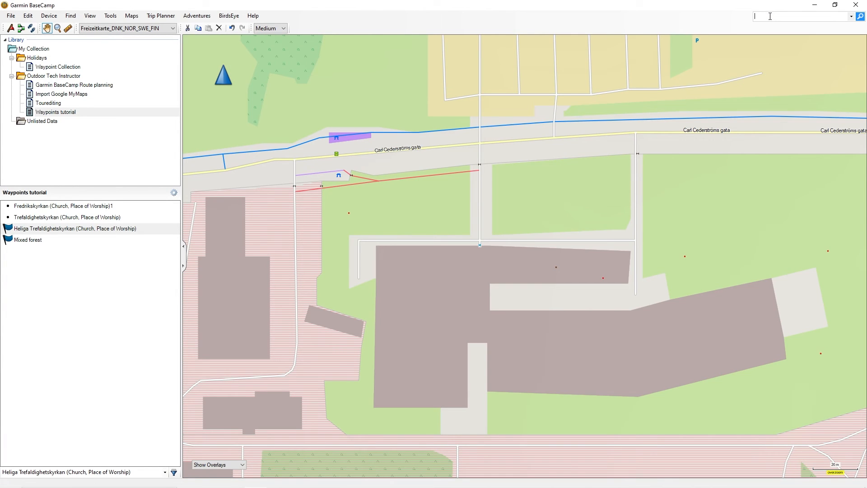
Find Flygvapenmuseum among Points of Interest and create a waypoint from the museum result.
type("Fi")
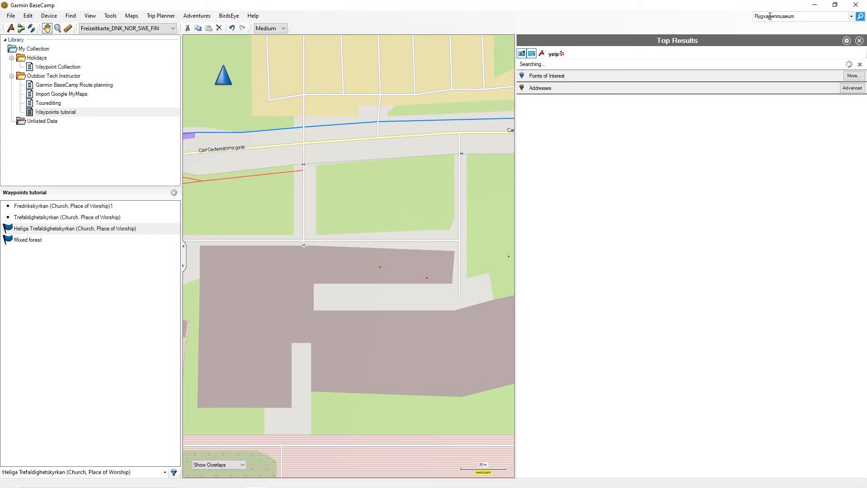
left_click(531, 53)
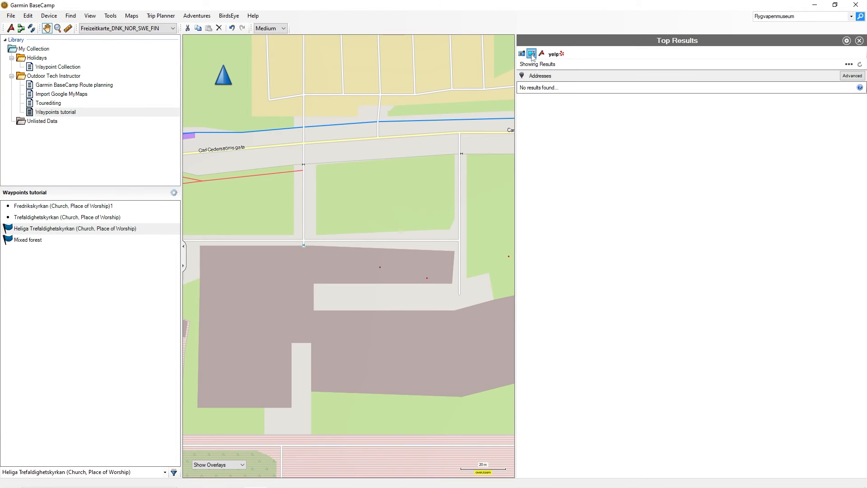
left_click(531, 54)
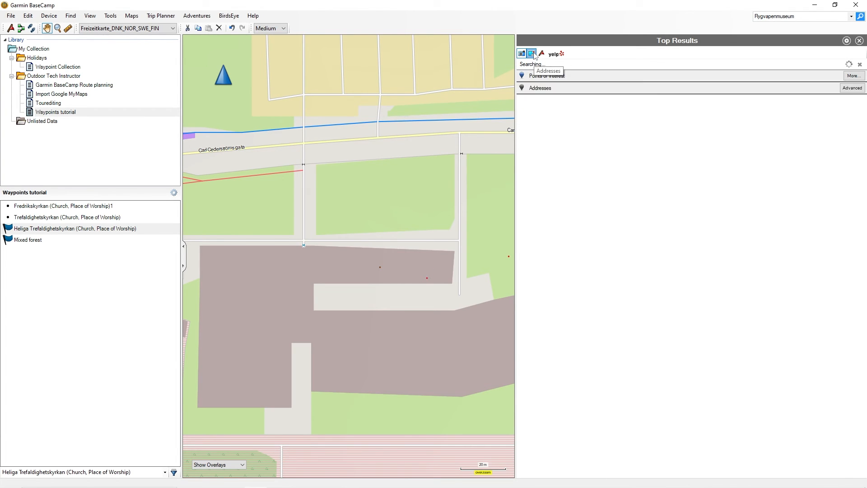
left_click(531, 54)
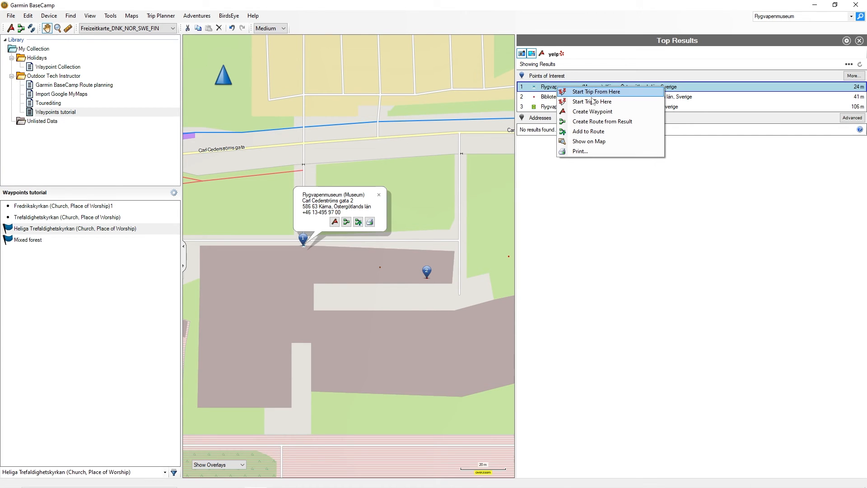
mouse_move(595, 112)
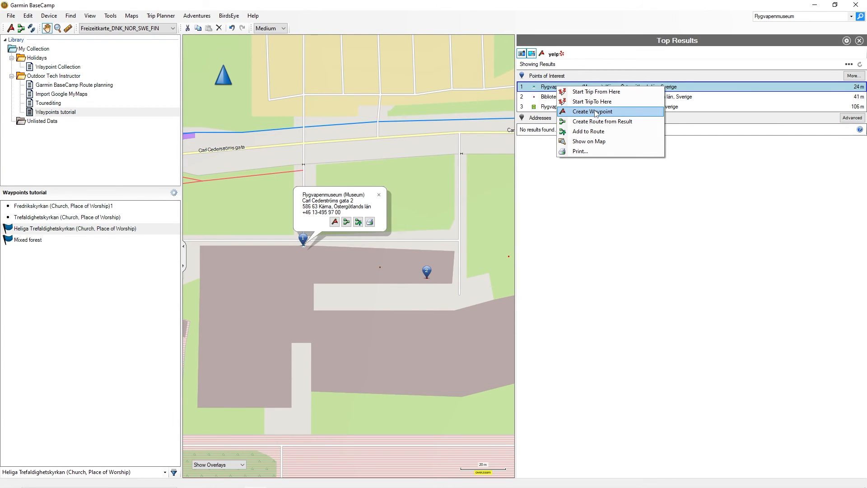
left_click(591, 111)
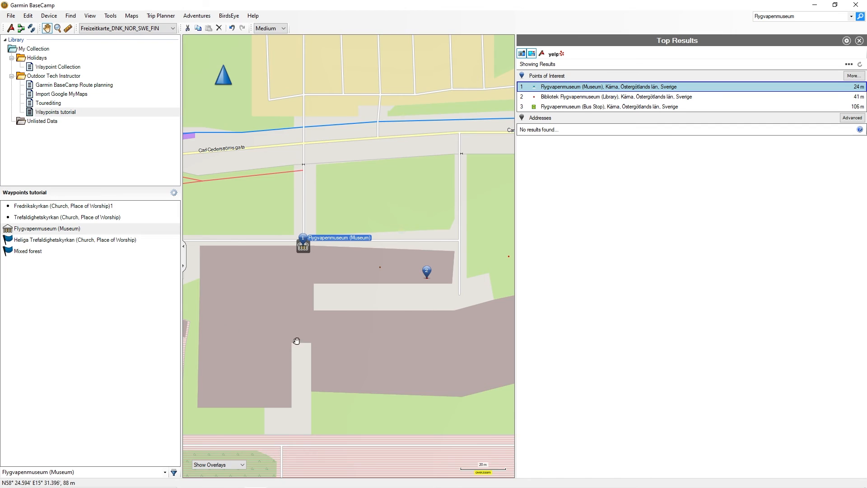
mouse_move(316, 344)
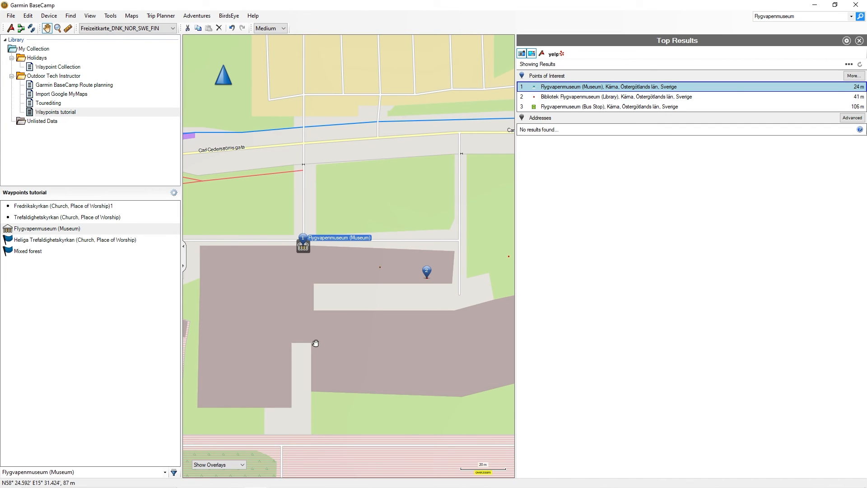